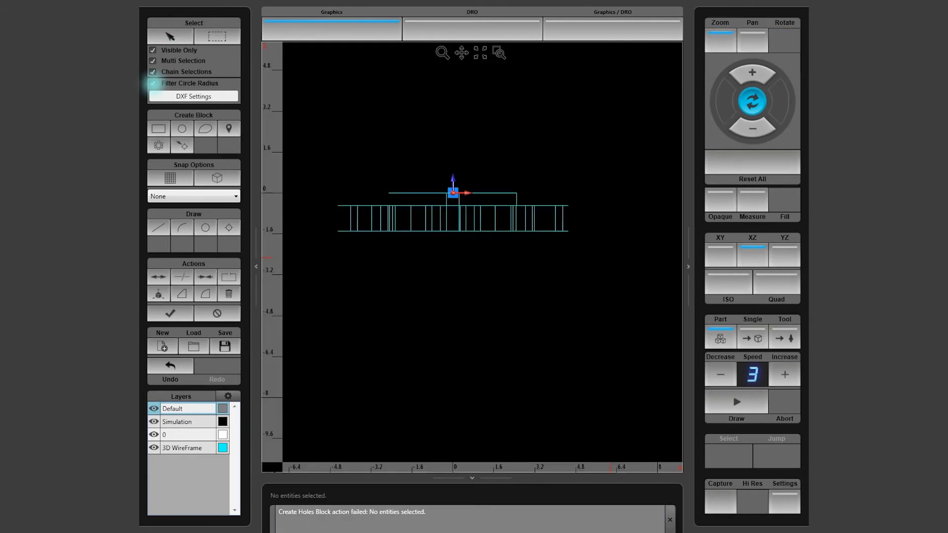
# Select the eight holes with a 0.25 circle-radius filter and create a Location Holes block from them
pyautogui.click(194, 97)
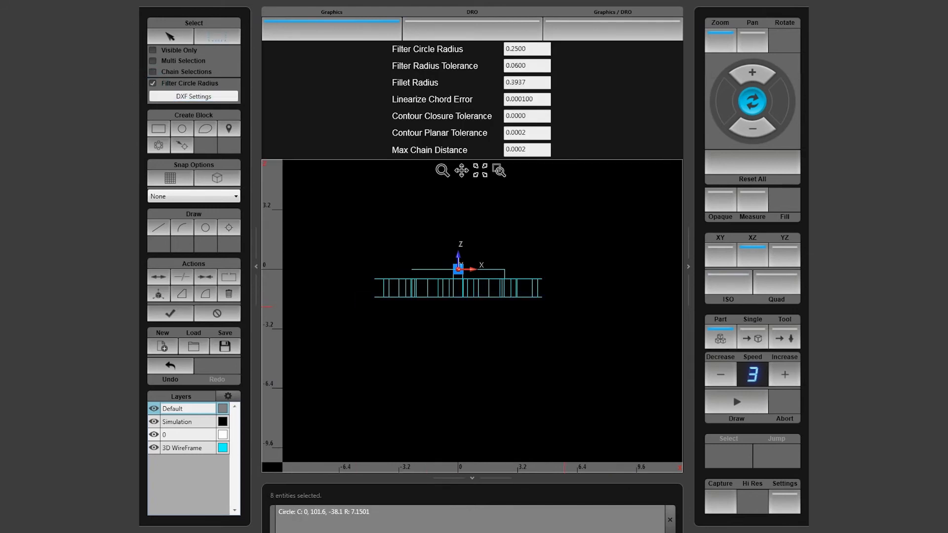
pyautogui.click(728, 281)
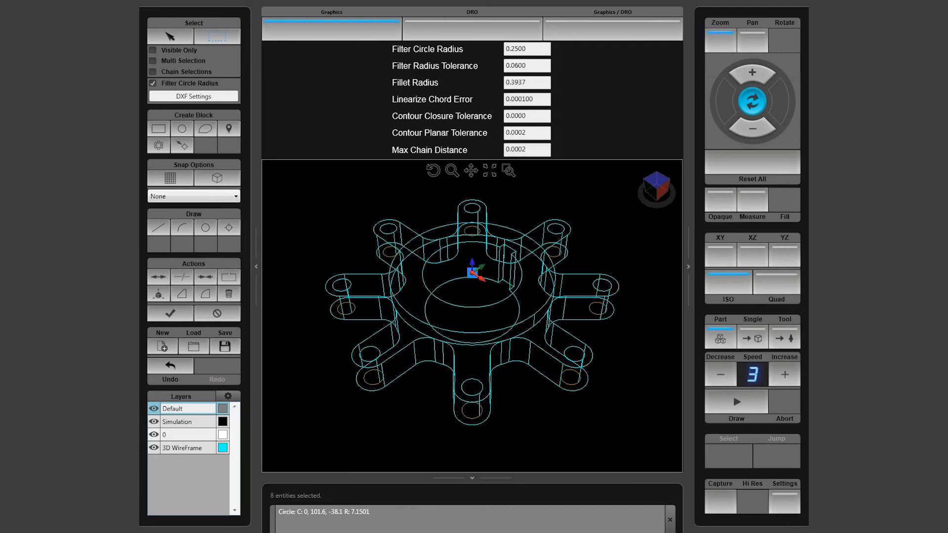
pyautogui.click(182, 145)
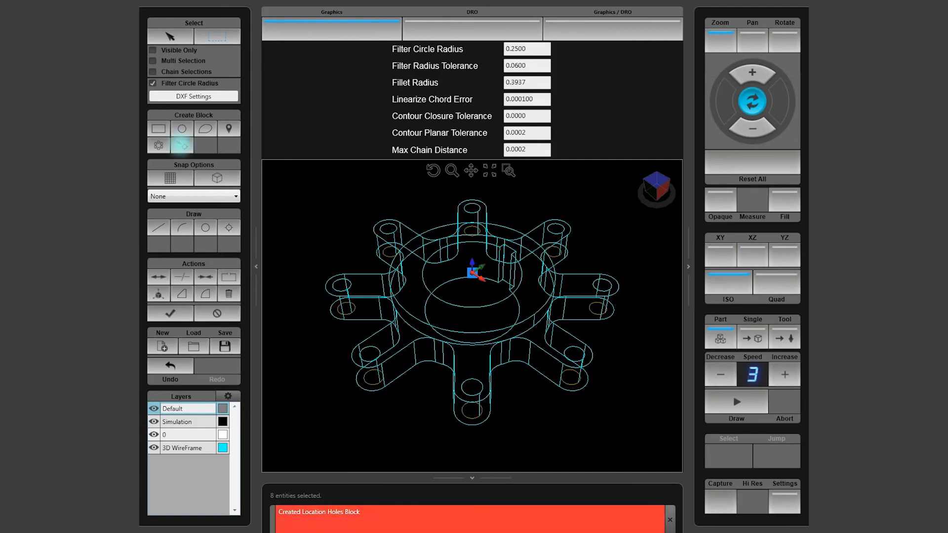